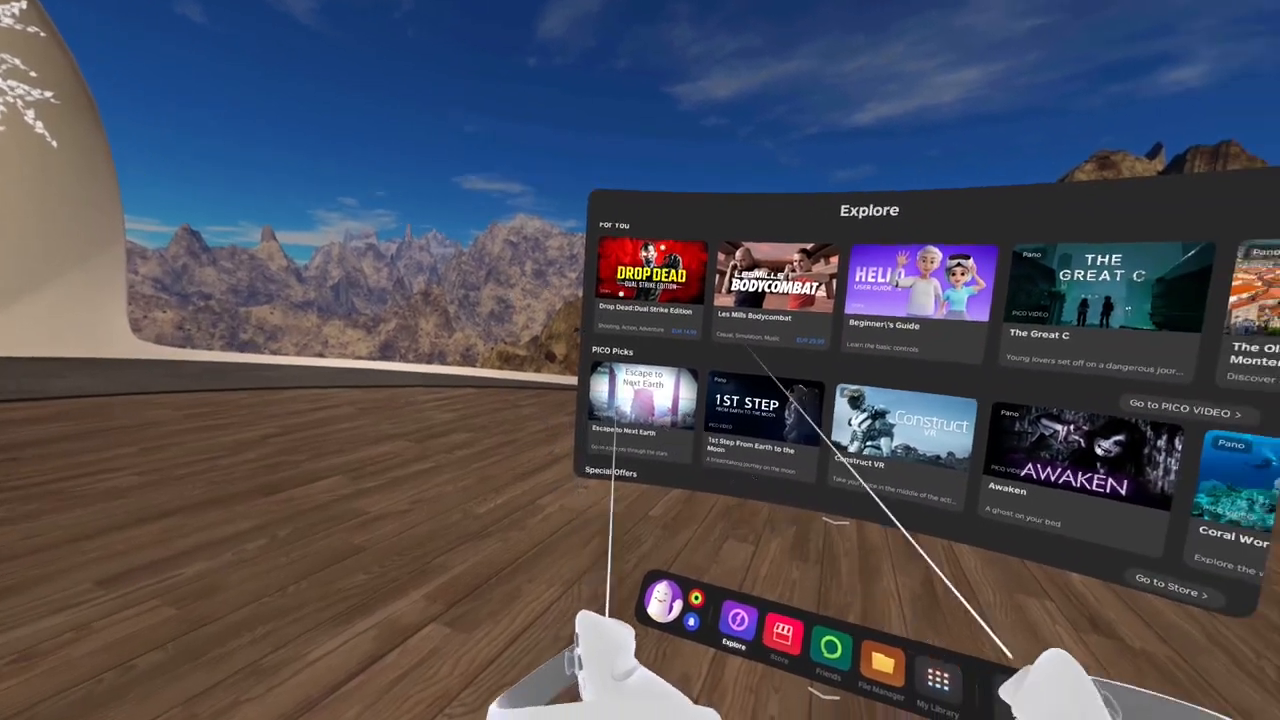
# Open the Friends panel with Add Friend from the bottom dock, beside the Explore store page
pyautogui.click(830, 650)
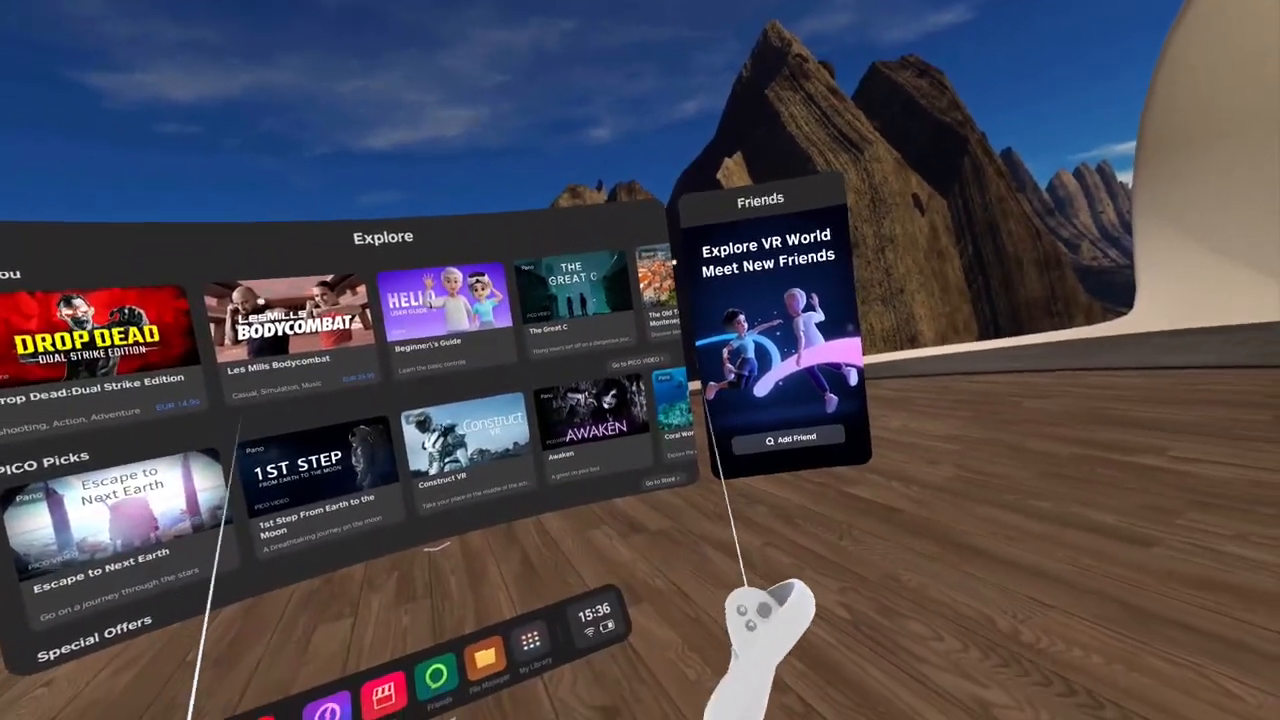